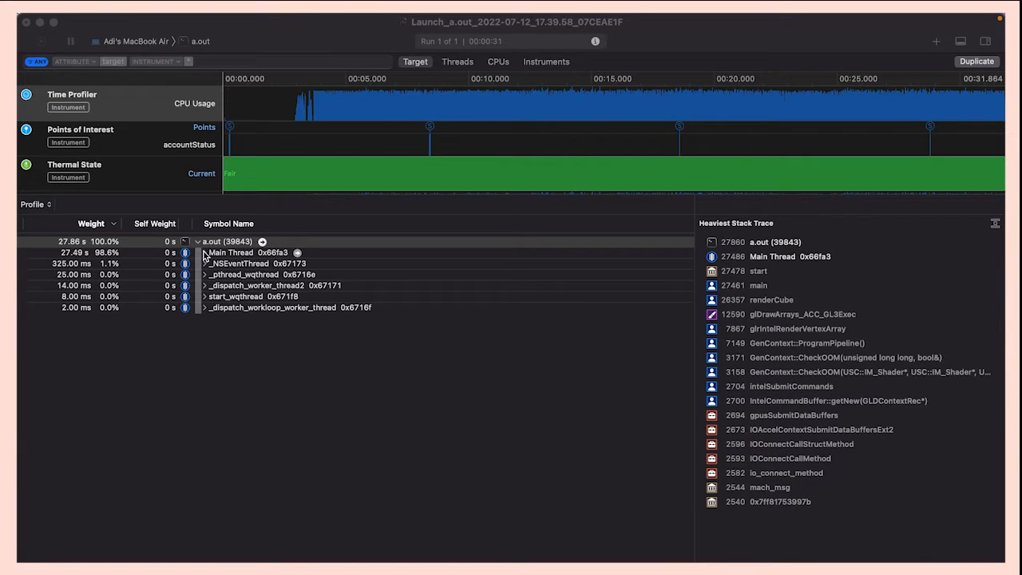
Focus the call tree on main, expand renderCube's calls, and show setUniform's heaviest stack trace
{"action": "left_click", "coordinate": [204, 252]}
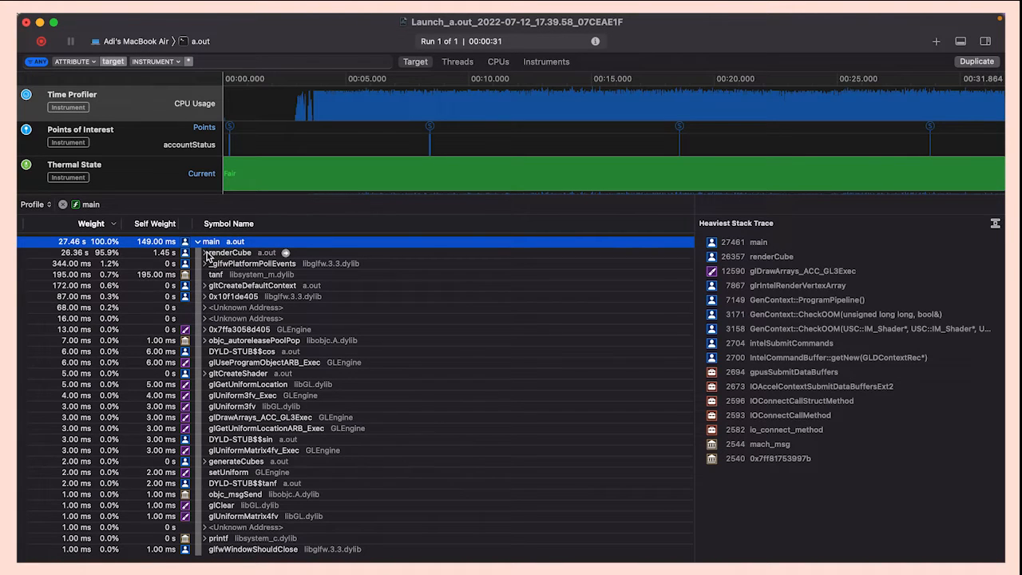
{"action": "left_click", "coordinate": [204, 252]}
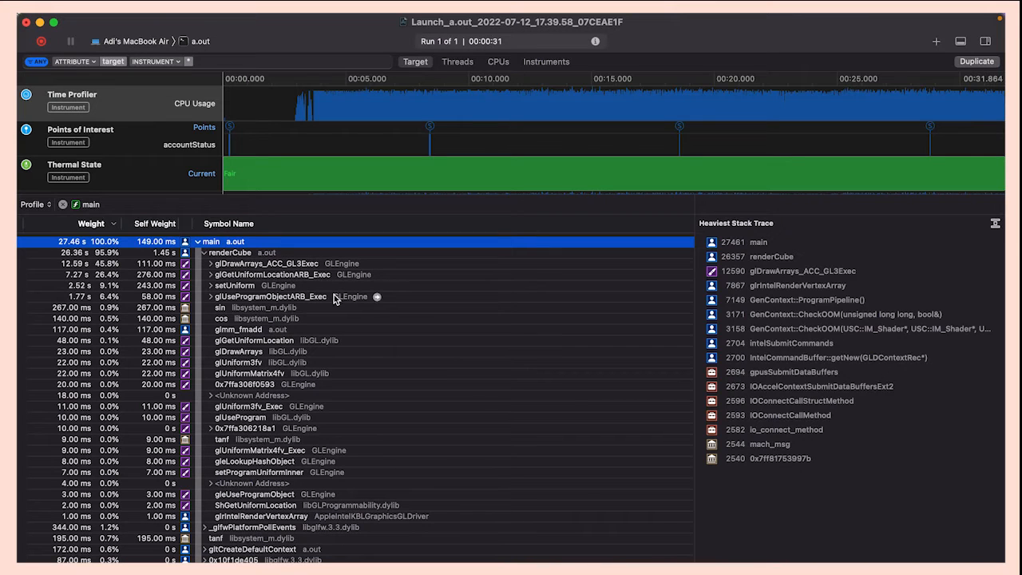
{"action": "mouse_move", "coordinate": [307, 275]}
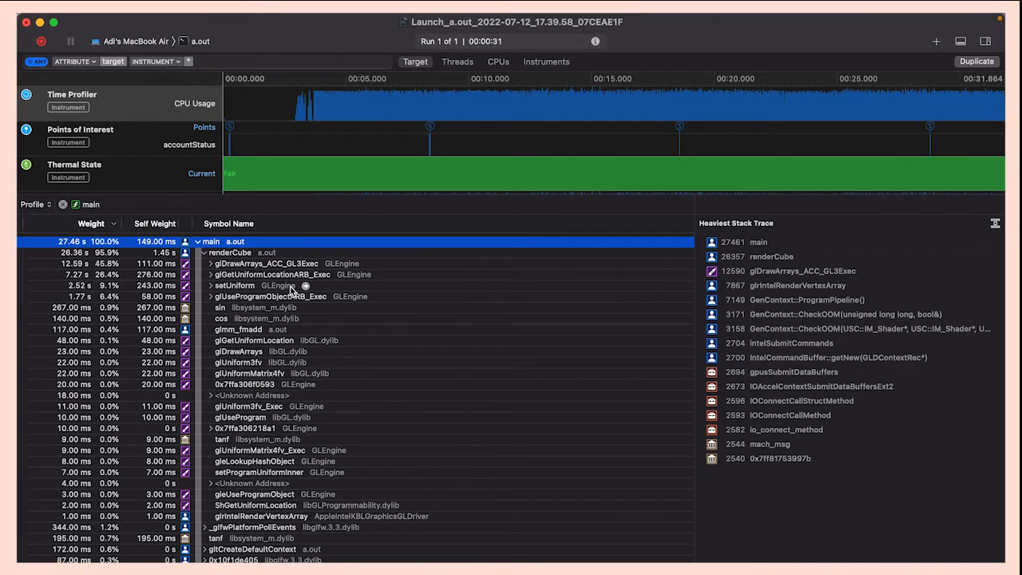
{"action": "left_click", "coordinate": [234, 285]}
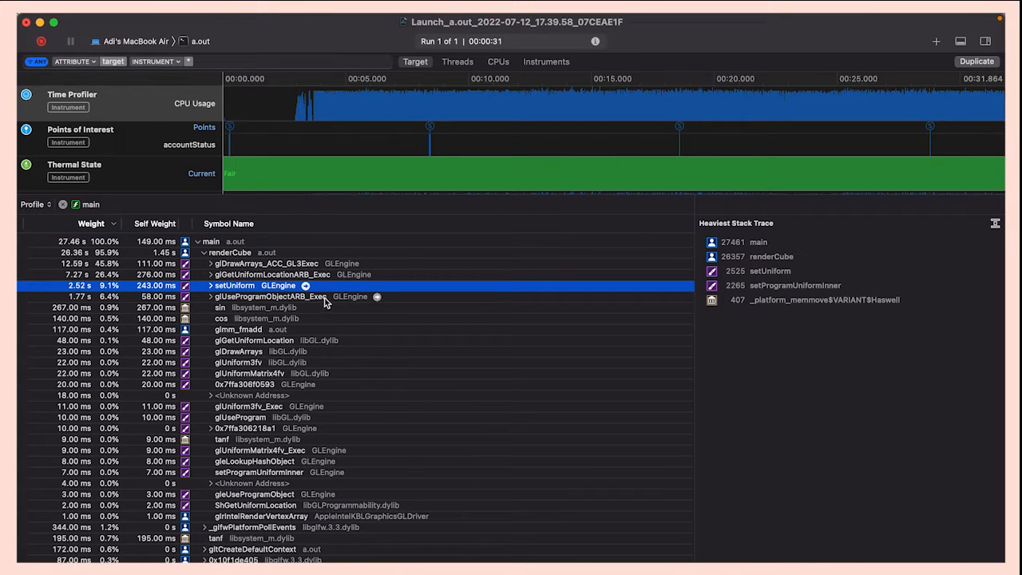
{"action": "mouse_move", "coordinate": [323, 275]}
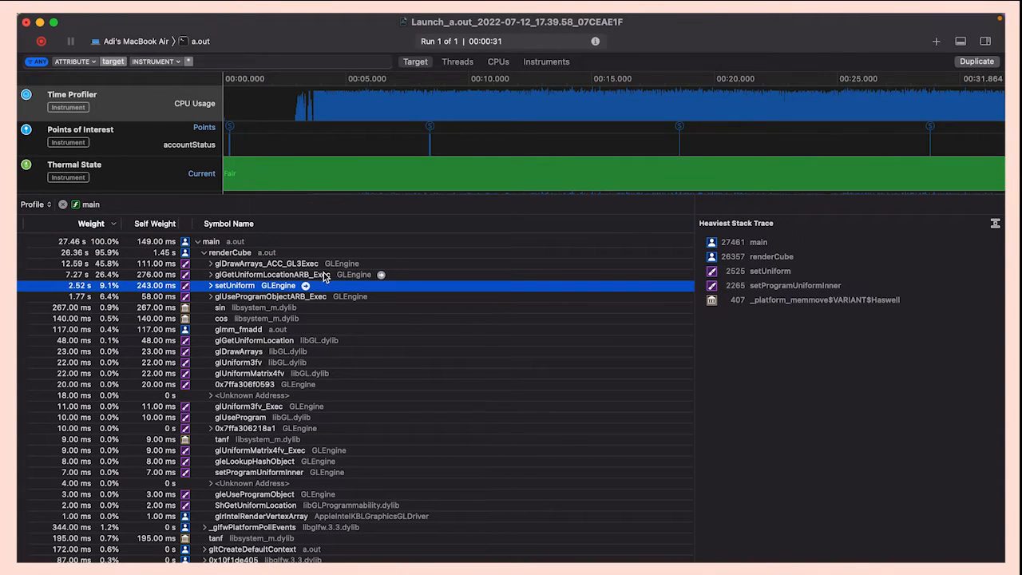
{"action": "left_click", "coordinate": [271, 274]}
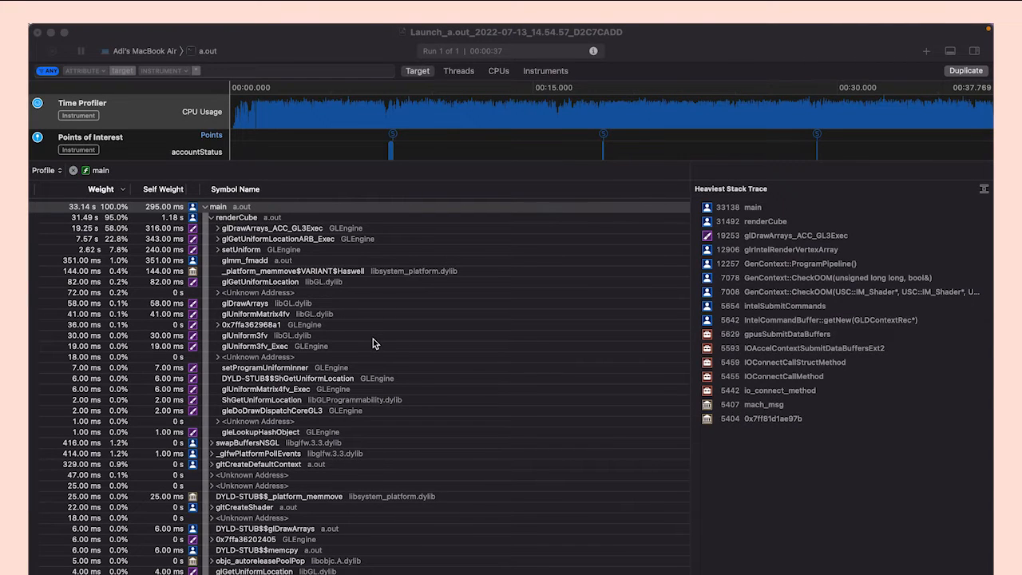
{"action": "mouse_move", "coordinate": [268, 261]}
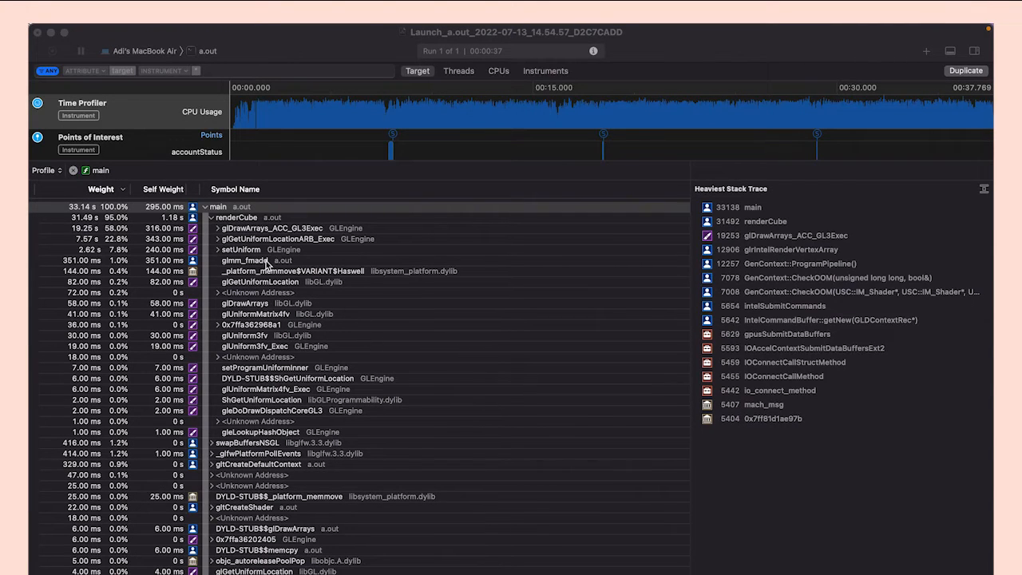
{"action": "left_click", "coordinate": [217, 240]}
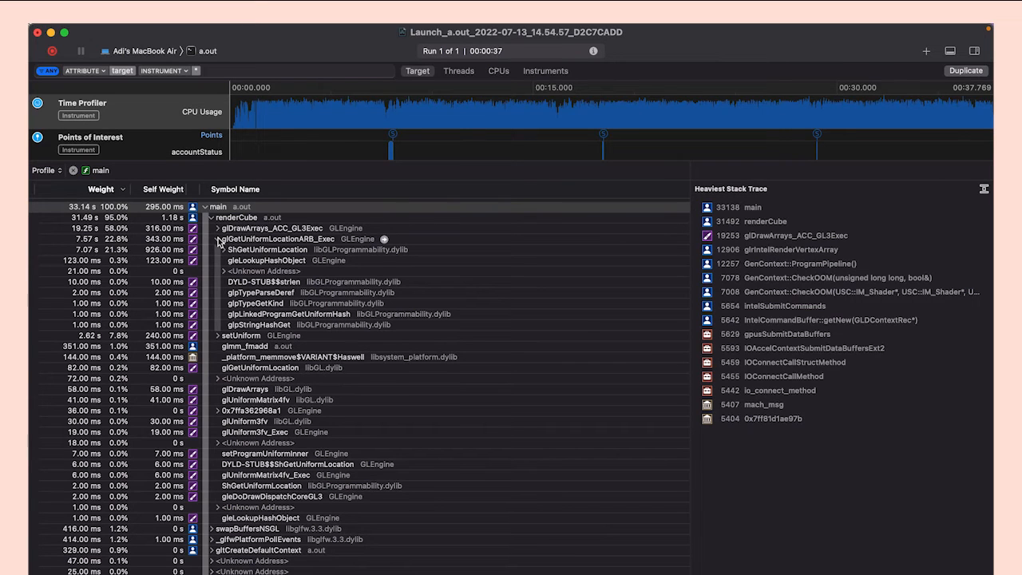
{"action": "left_click", "coordinate": [217, 240]}
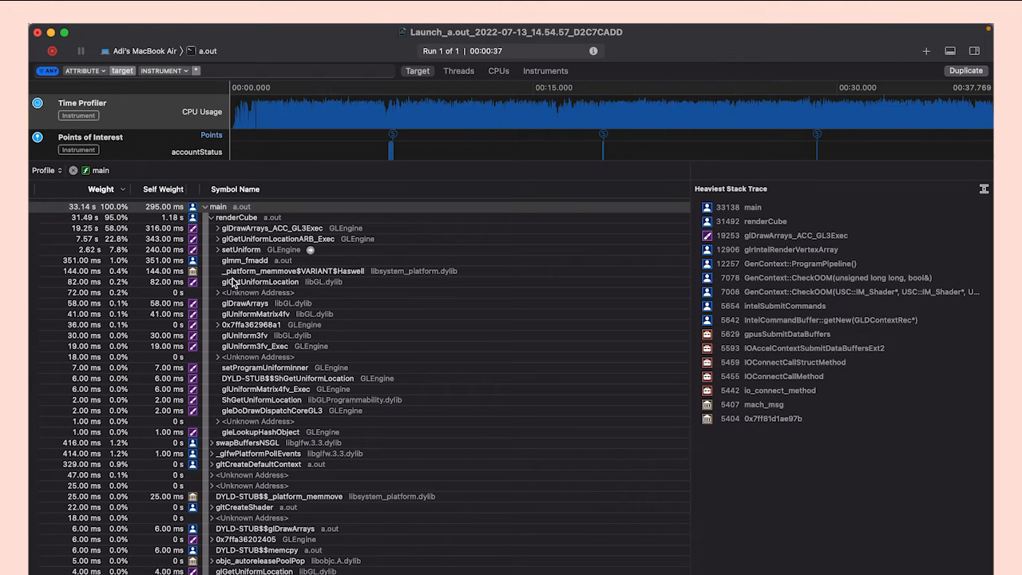
{"action": "mouse_move", "coordinate": [281, 326]}
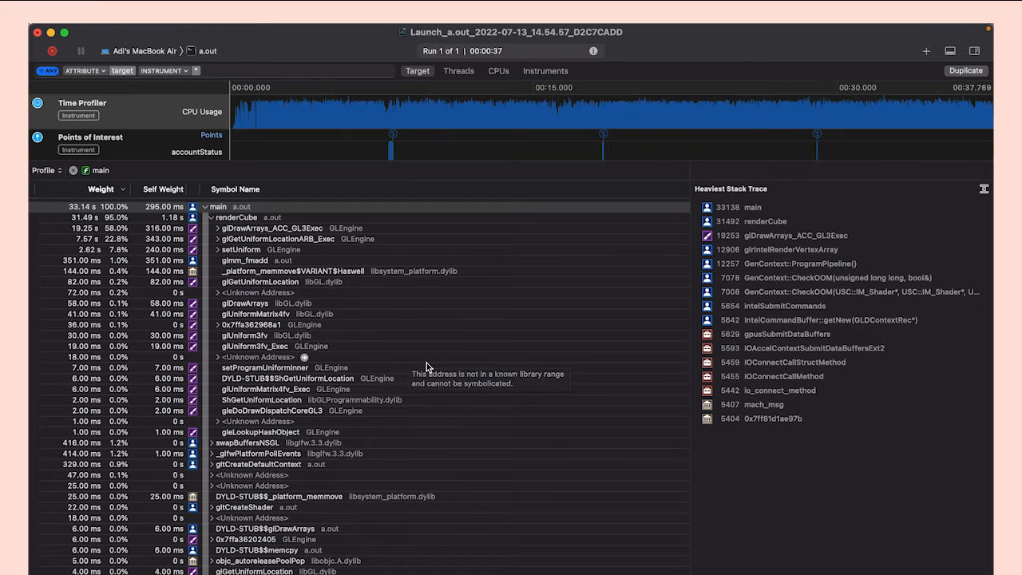
{"action": "mouse_move", "coordinate": [428, 367]}
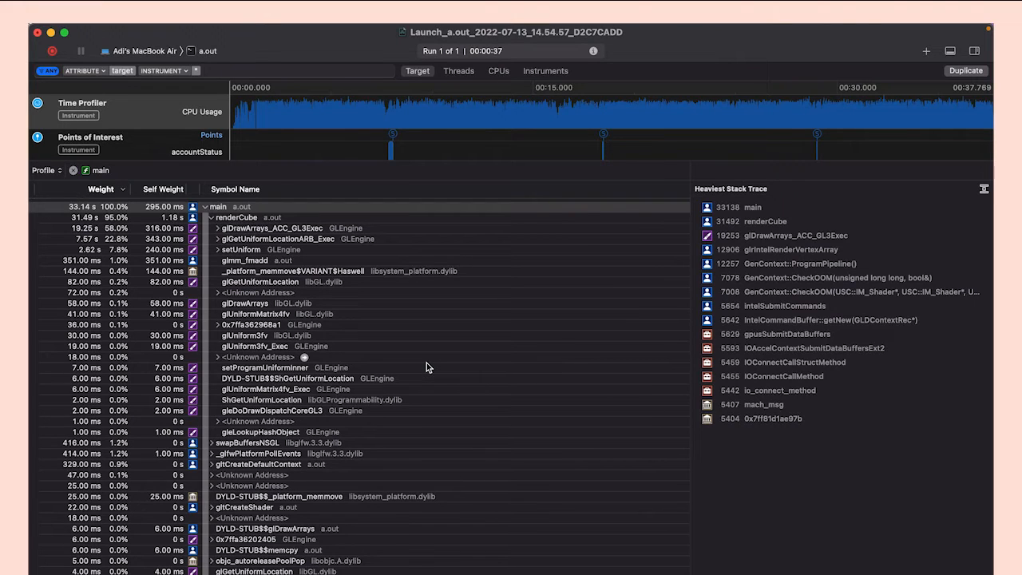